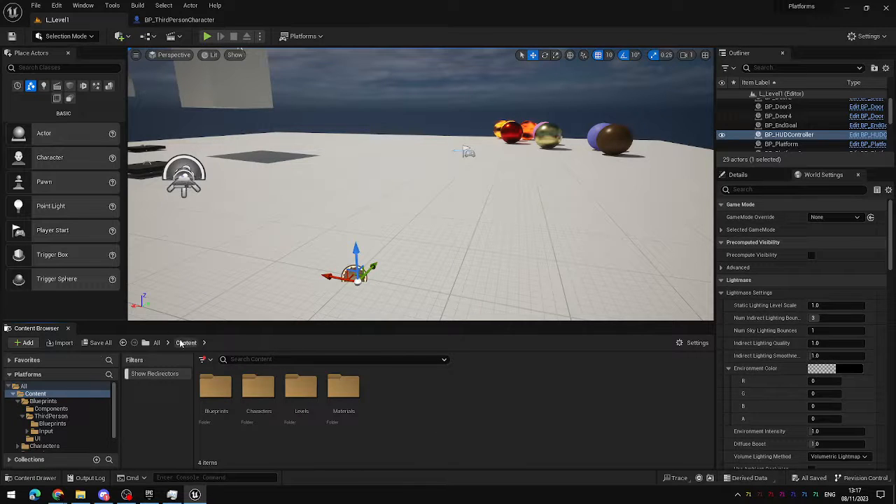
Search the Content Browser for 'third' to list the third-person blueprints and input assets.
click(329, 359)
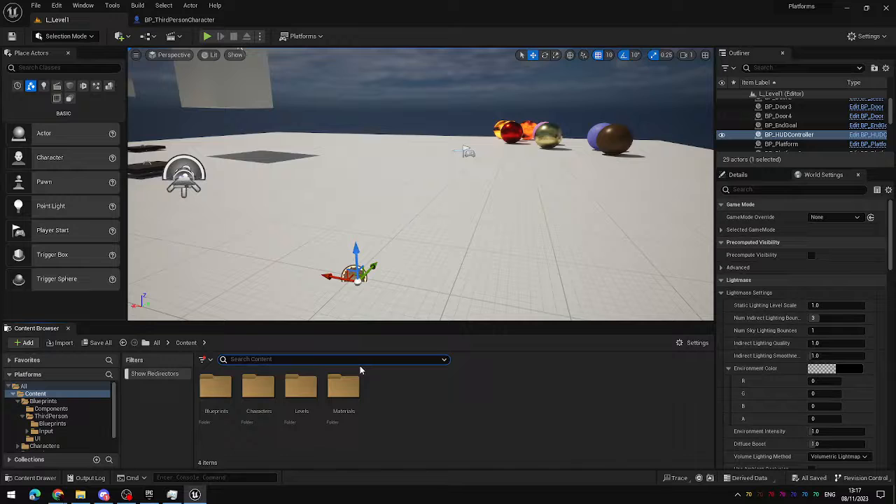
text(third)
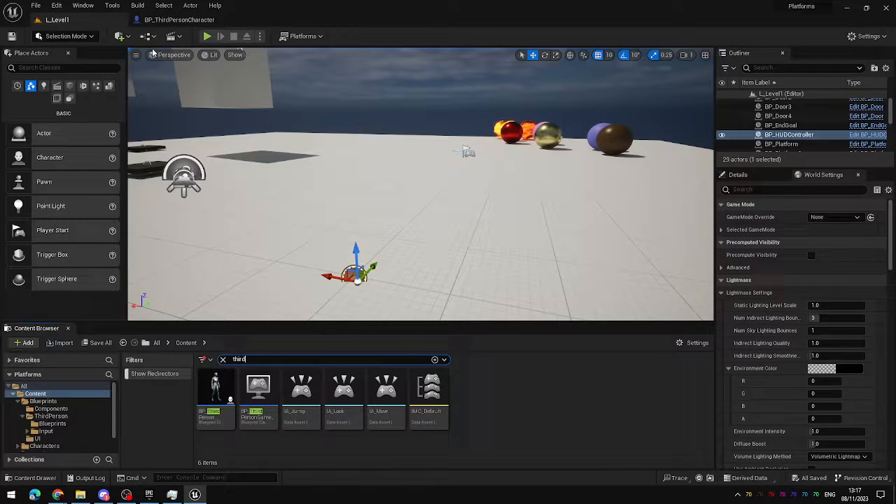
Open BP_ThirdPersonCharacter's Event Graph and add an F keyboard event node.
double_click(215, 388)
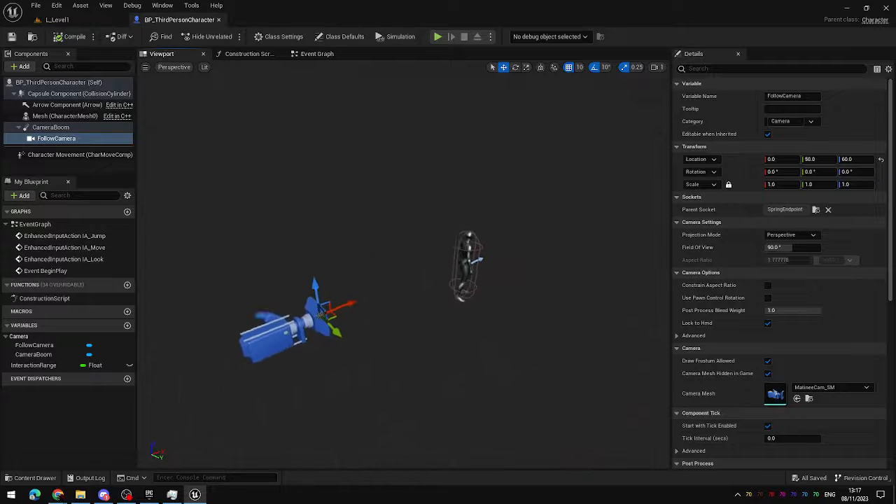
click(316, 53)
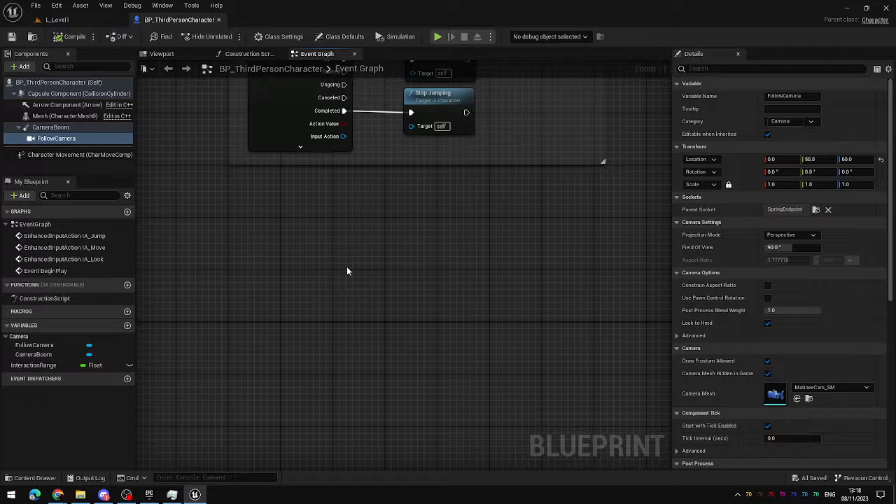
mouse_move(240, 213)
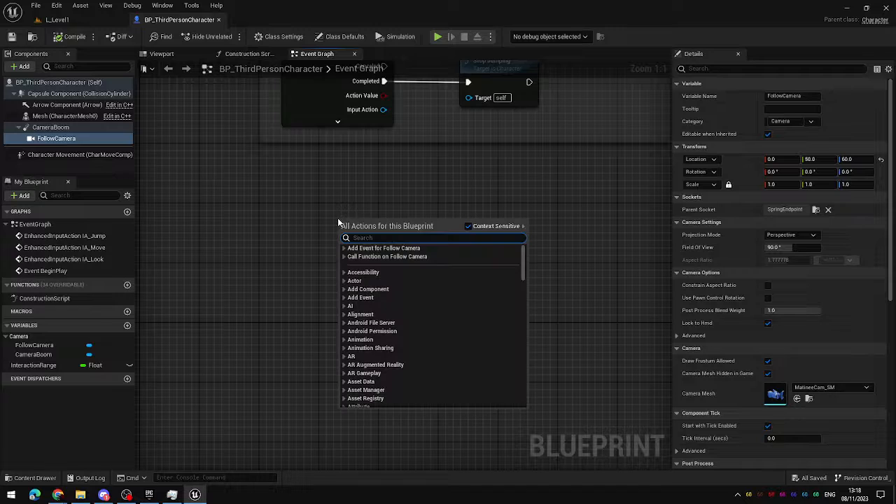
text(k)
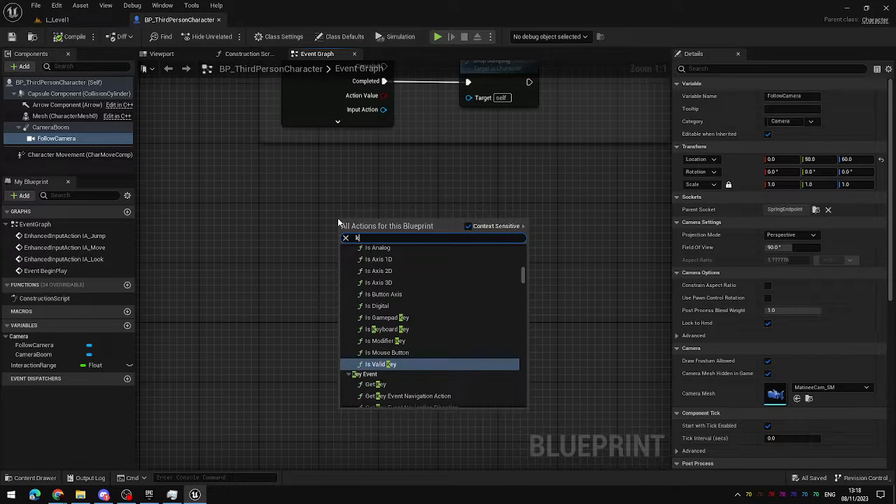
text(eyboard)
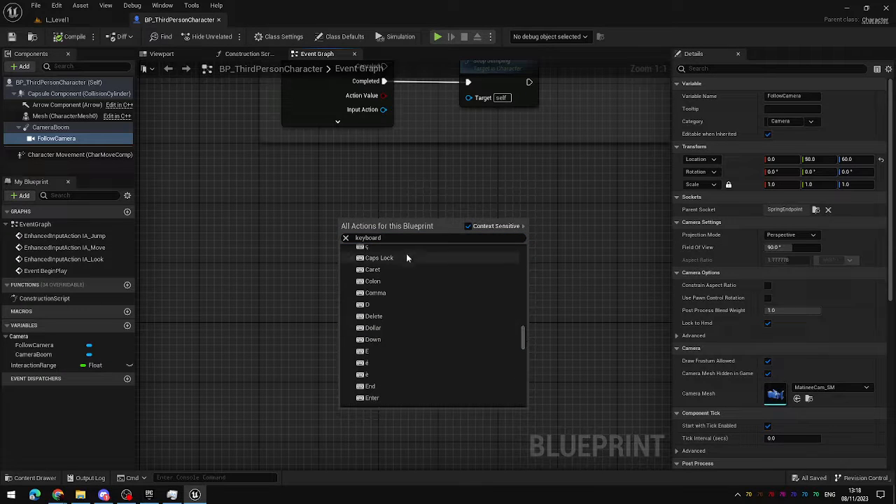
scroll(down, 3)
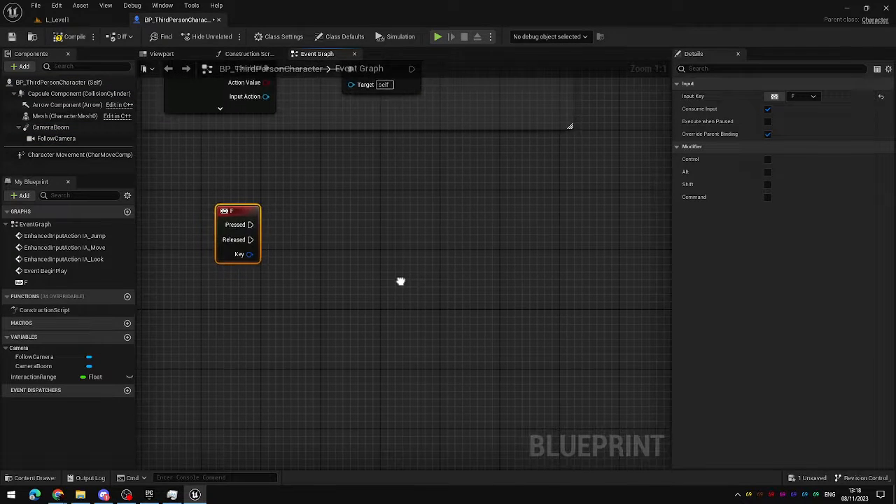
mouse_move(249, 225)
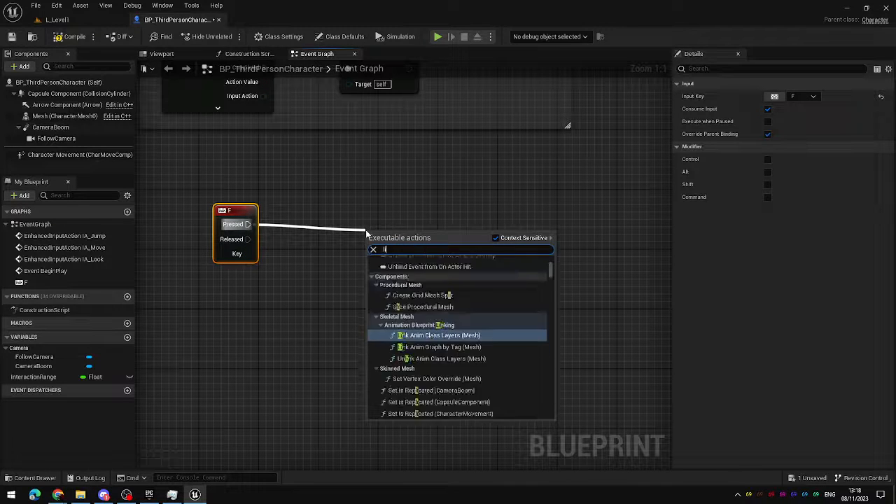
Add Line Trace By Channel from F Pressed, with Draw Debug Type set to For Duration.
text(line trace)
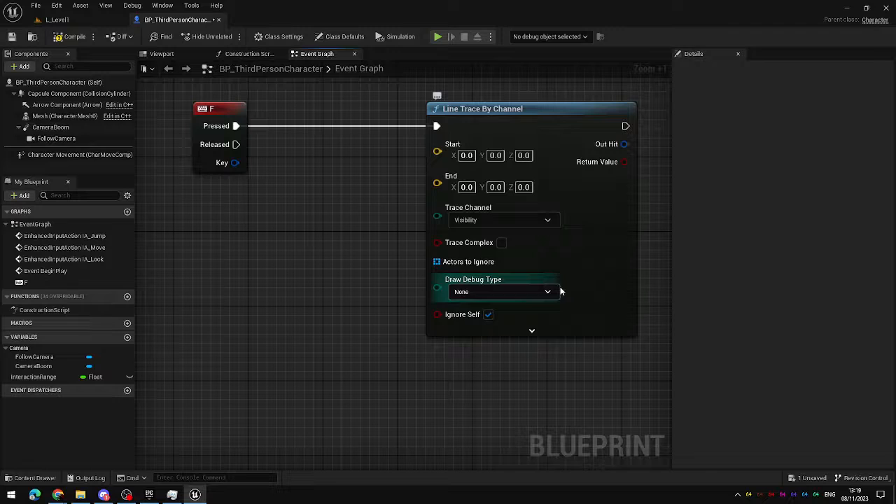
click(548, 291)
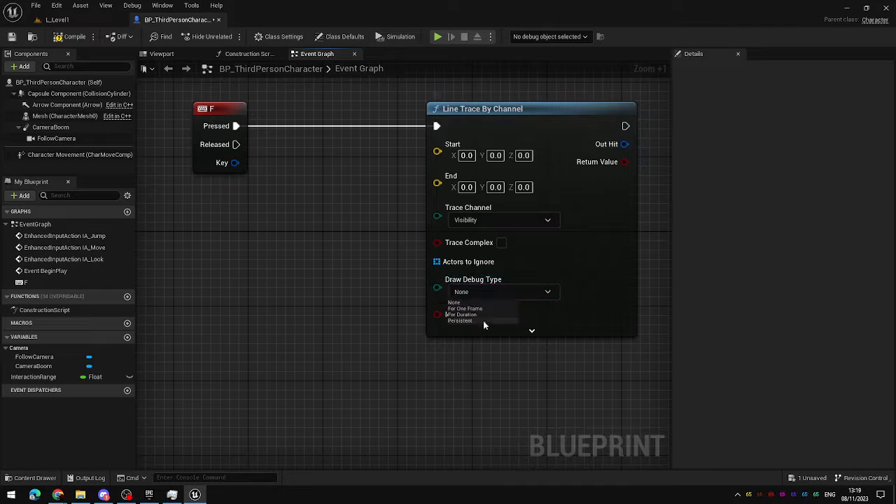
click(460, 314)
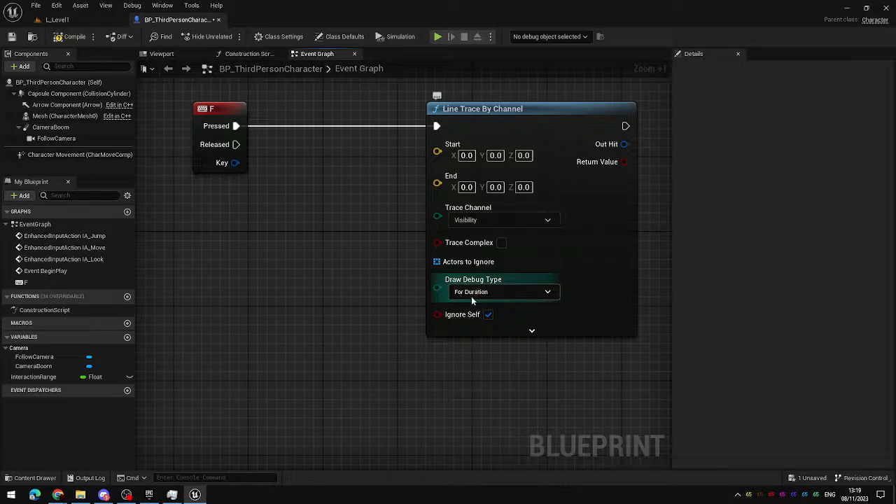
mouse_move(491, 297)
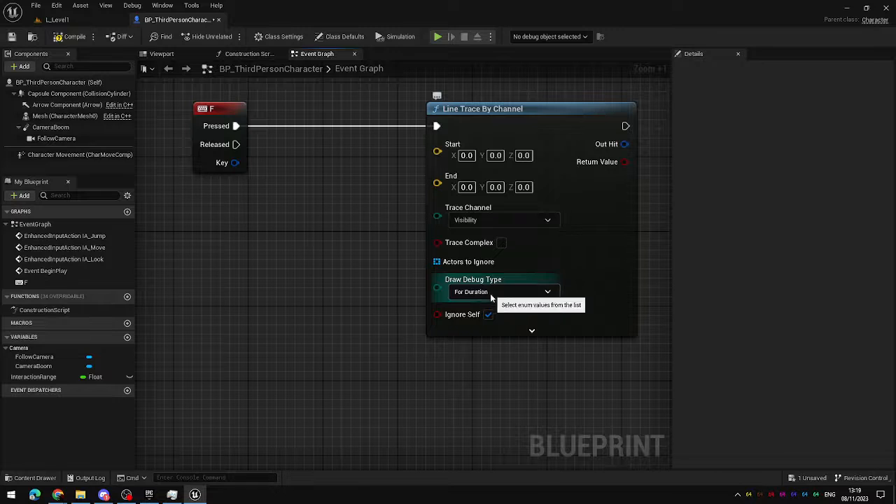
mouse_move(436, 298)
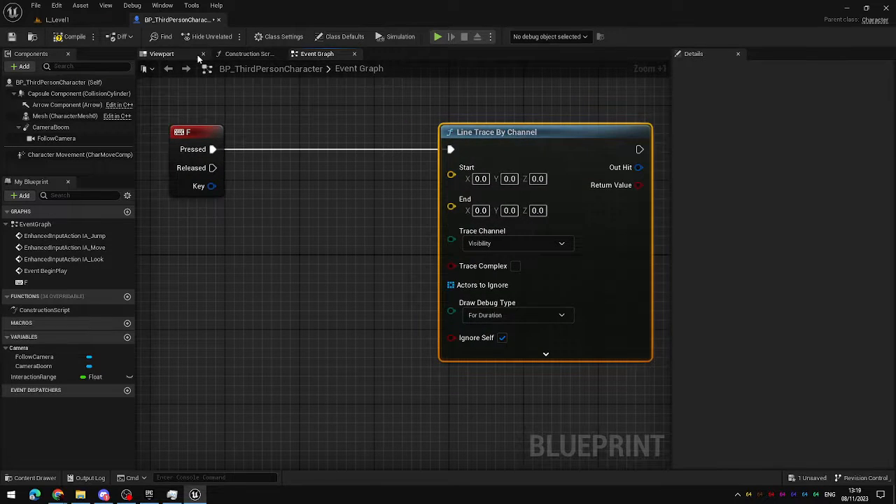
Check the camera in the Viewport, then place a FollowCamera getter in the Event Graph.
click(161, 53)
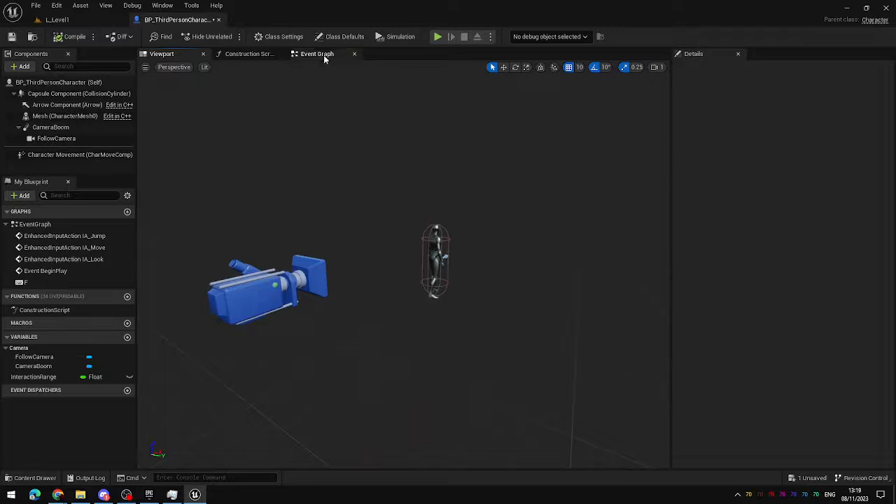
click(317, 54)
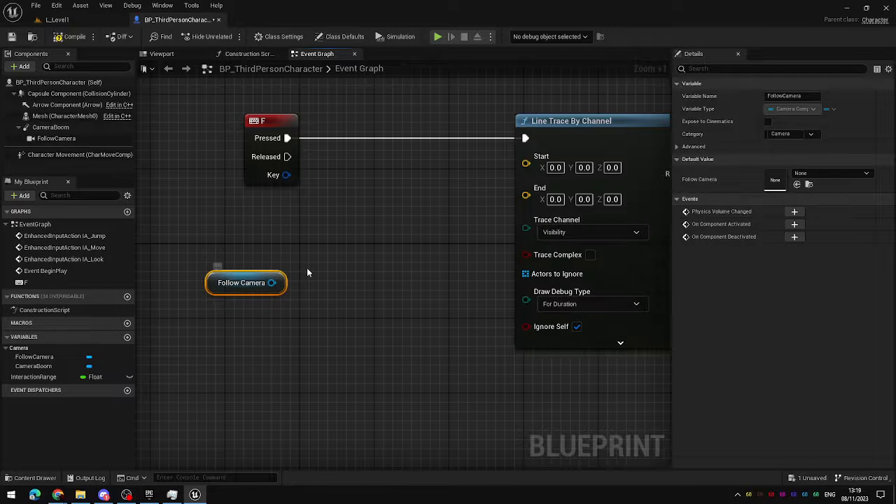
Add Get World Location from Follow Camera and wire its Return Value to Line Trace Start.
drag(271, 283, 311, 245)
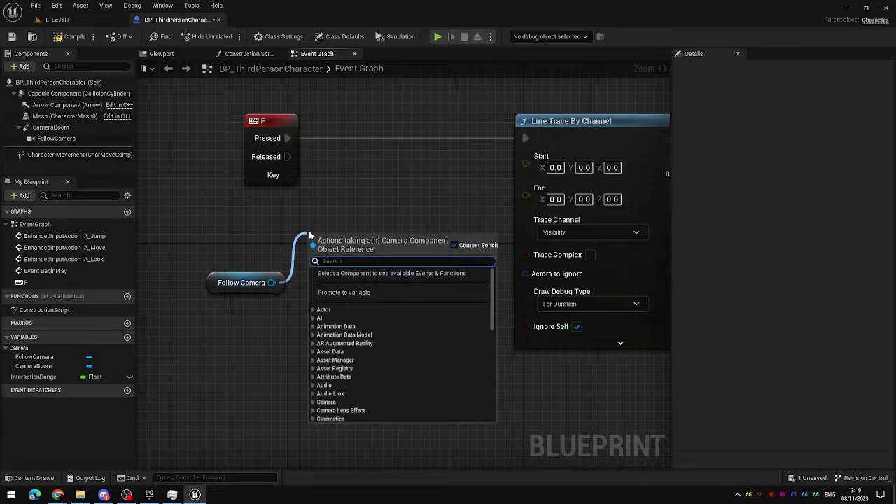
text(get world loc)
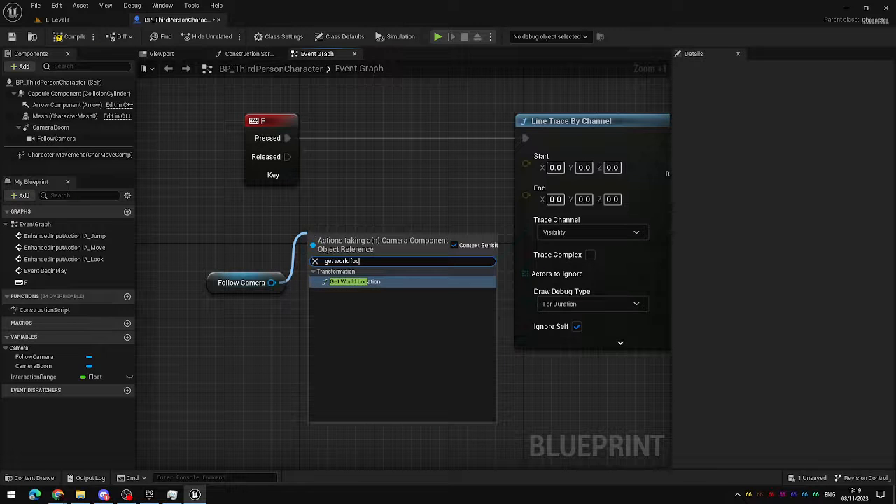
click(354, 281)
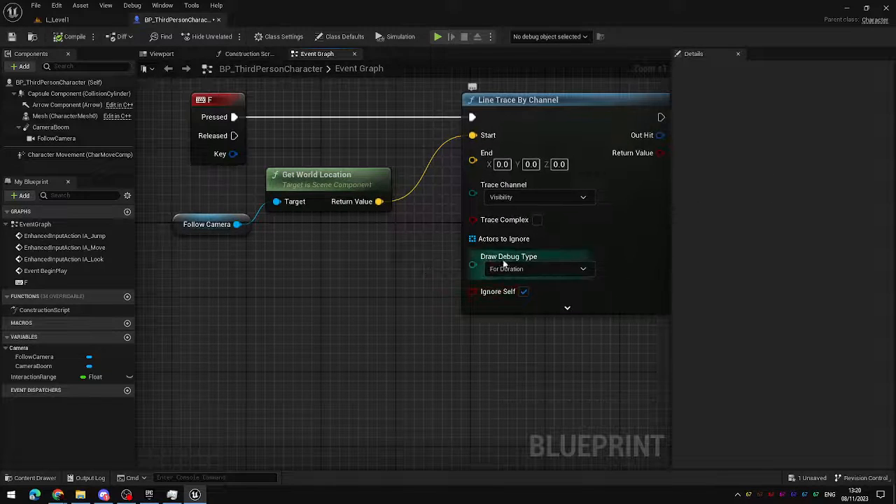
click(437, 36)
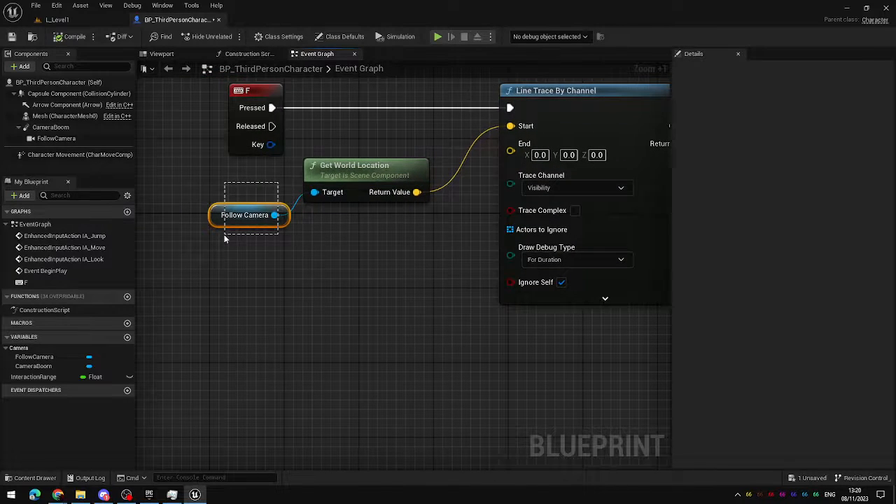
Add Get World Rotation from Follow Camera and connect it into a Get Forward Vector node.
drag(275, 215, 231, 273)
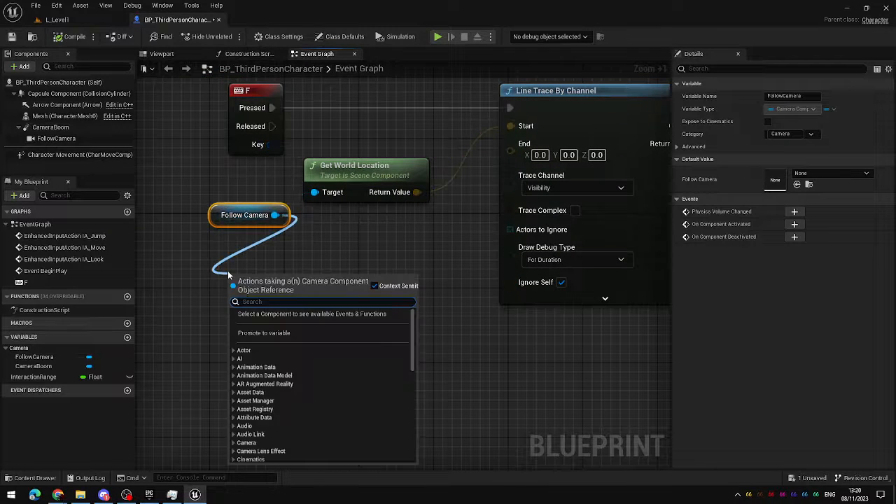
text(get world)
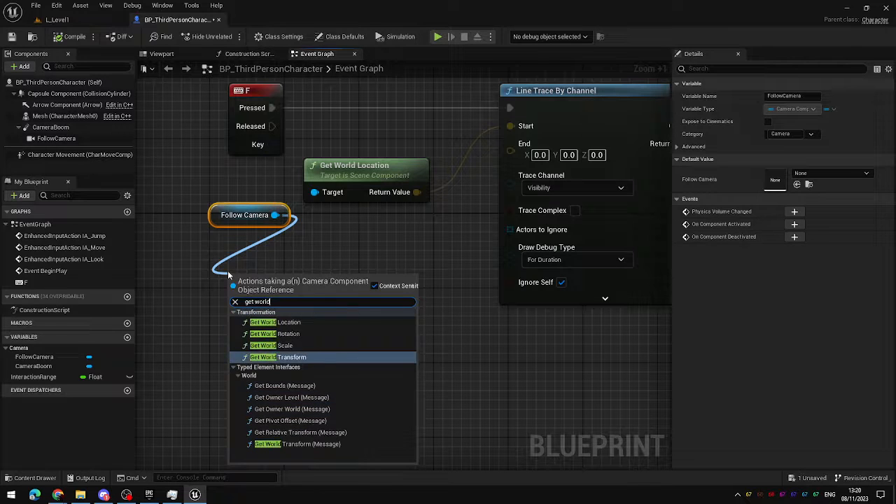
click(275, 334)
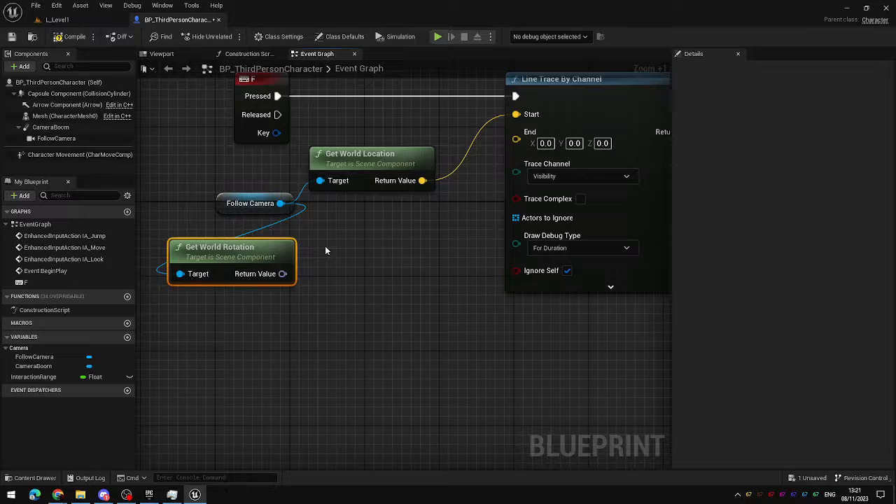
drag(282, 274, 313, 265)
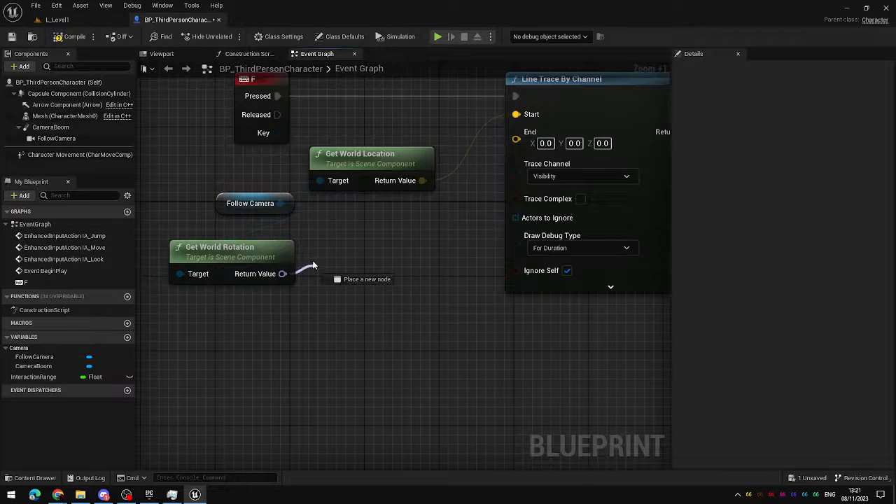
click(368, 279)
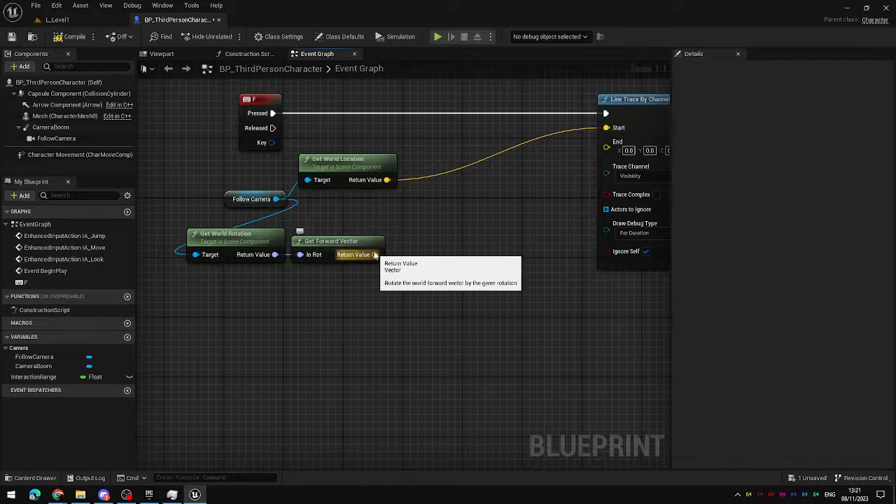
mouse_move(376, 220)
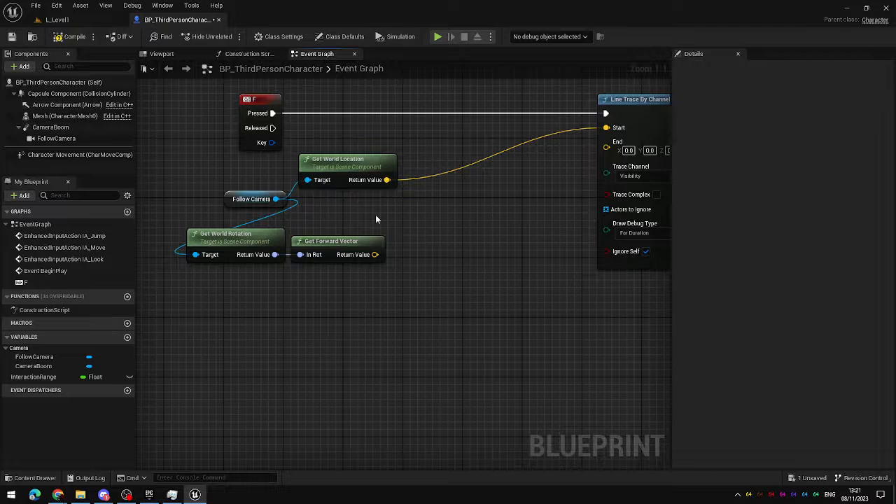
mouse_move(364, 277)
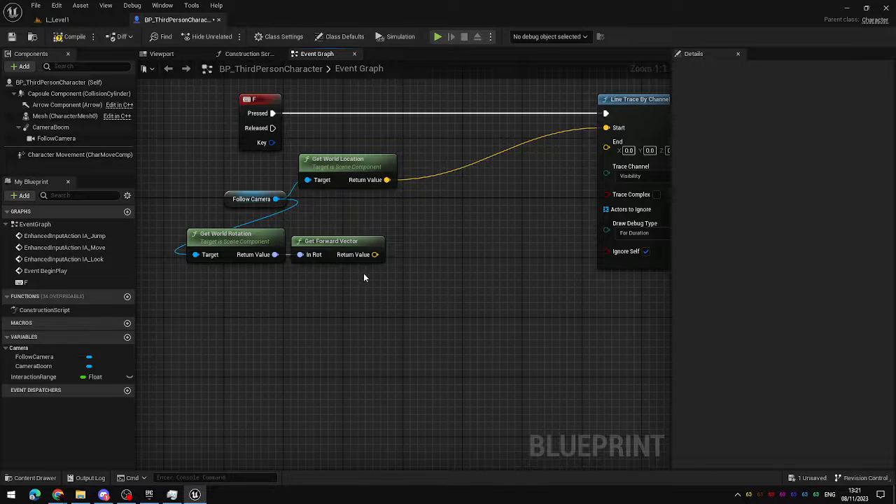
click(348, 167)
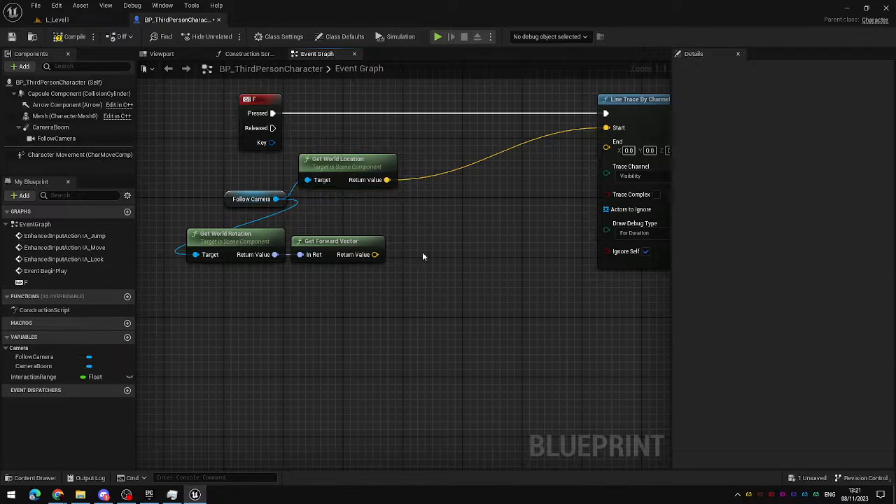
click(346, 167)
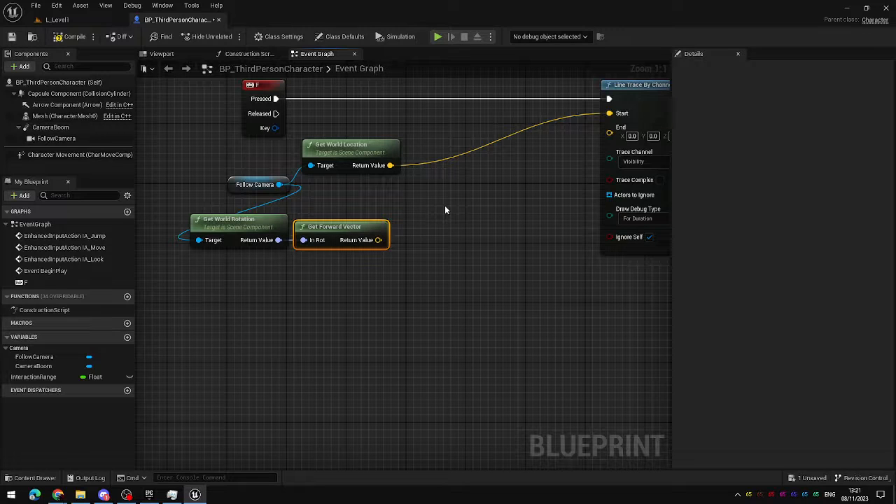
mouse_move(451, 207)
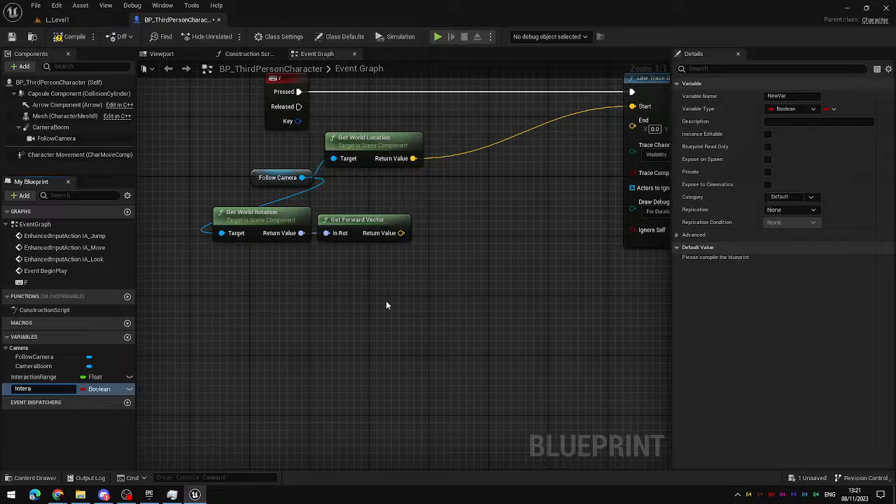
Create a Float variable named InteractionDistance in the Variables panel.
text(InteractionDistance)
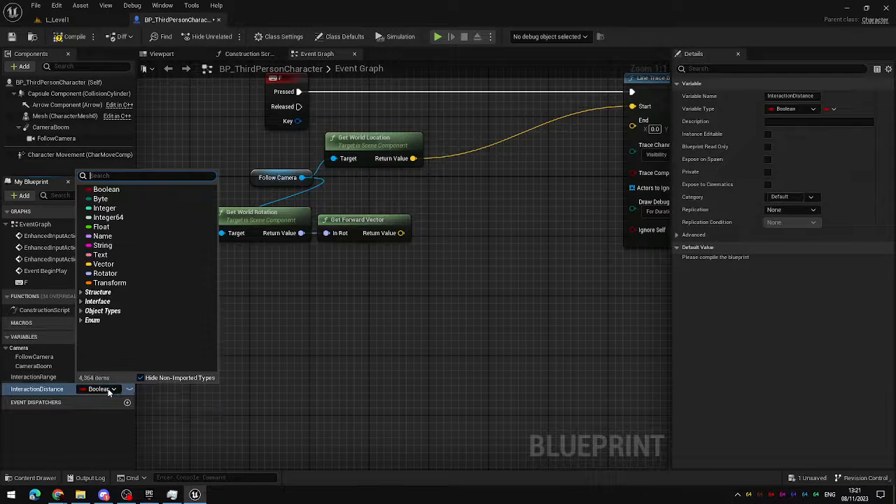
click(101, 226)
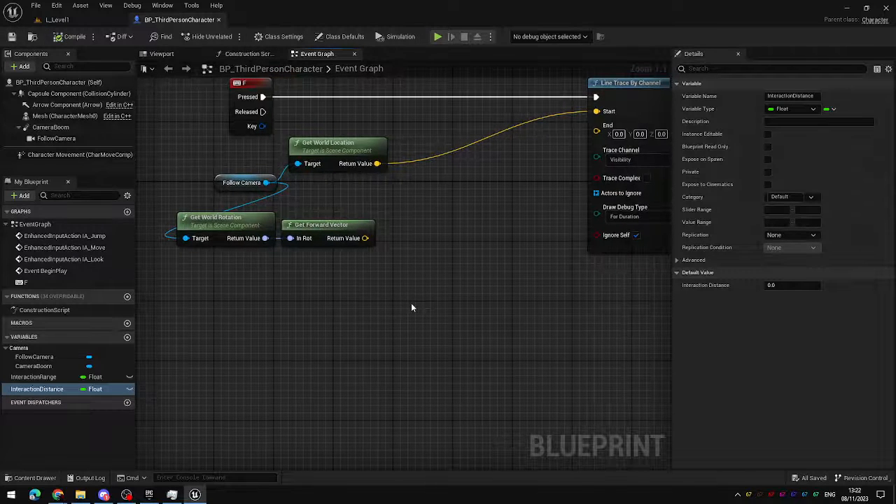
click(161, 54)
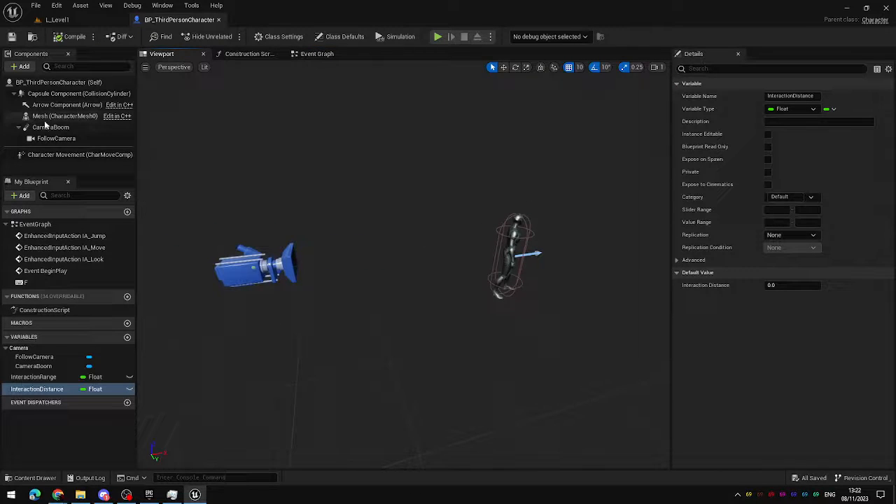
Select the FollowCamera and CameraBoom components, showing the boom's 400 target arm length.
click(56, 138)
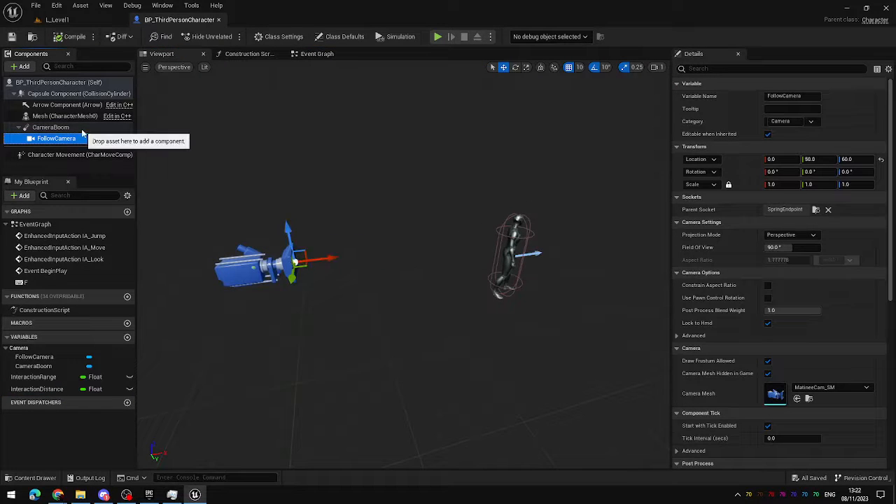
click(51, 126)
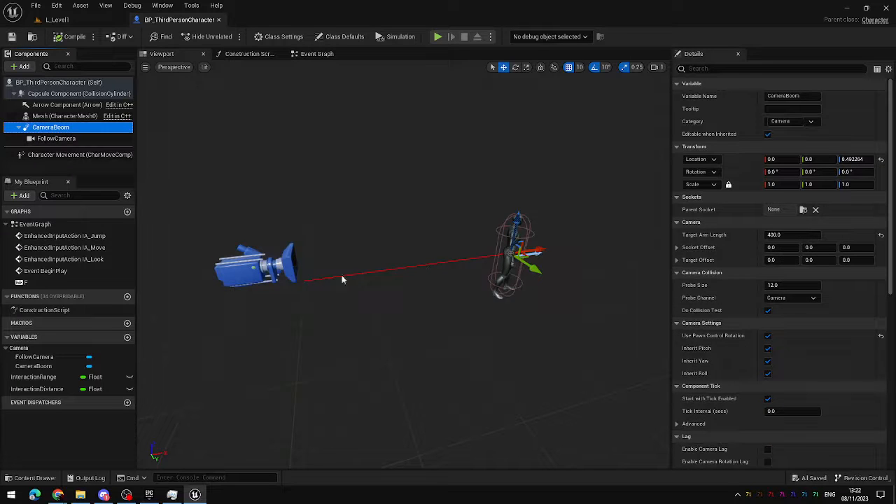
mouse_move(784, 230)
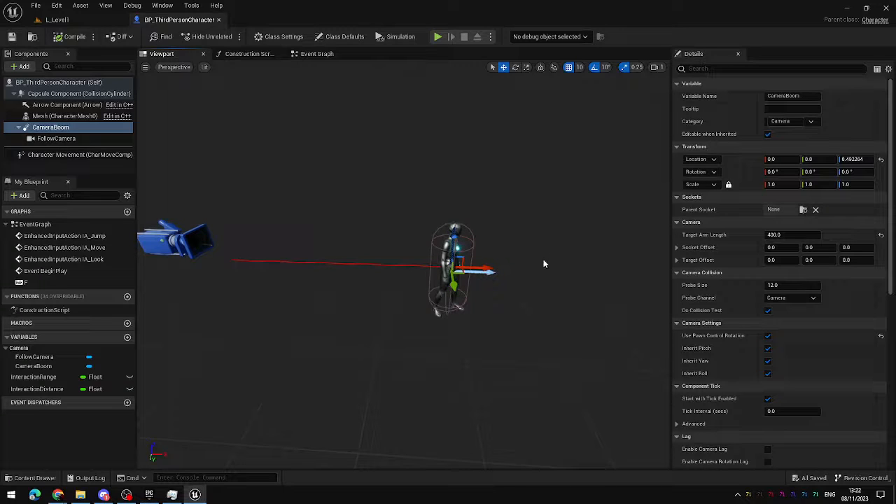
mouse_move(537, 282)
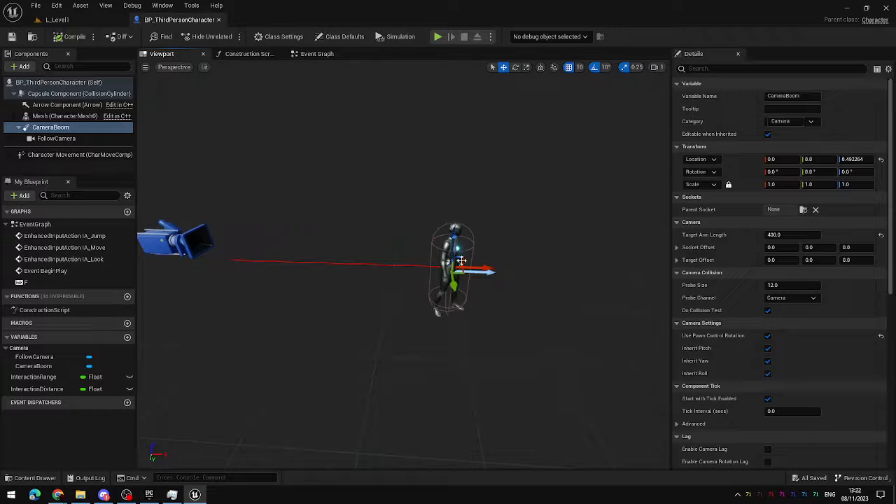
mouse_move(523, 278)
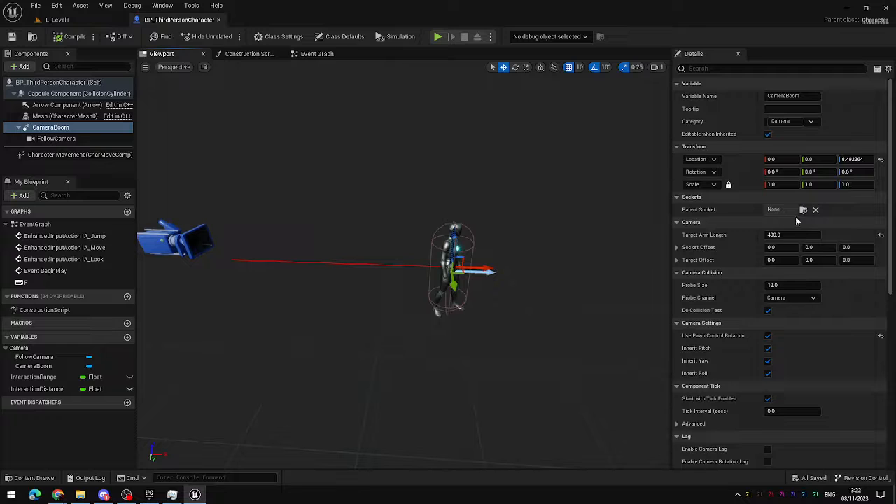
Set InteractionDistance's default to 550, drop its getter, and add a Multiply node for the forward vector.
click(317, 53)
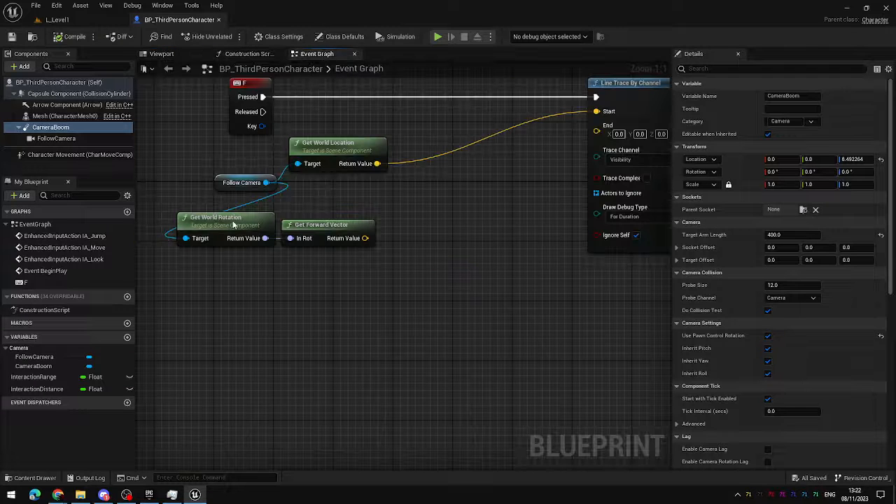
click(37, 388)
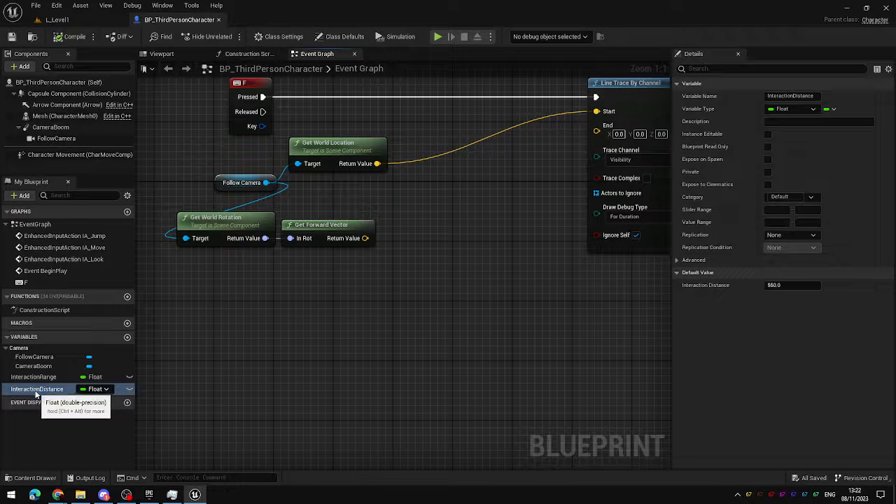
drag(37, 389, 401, 279)
text(m)
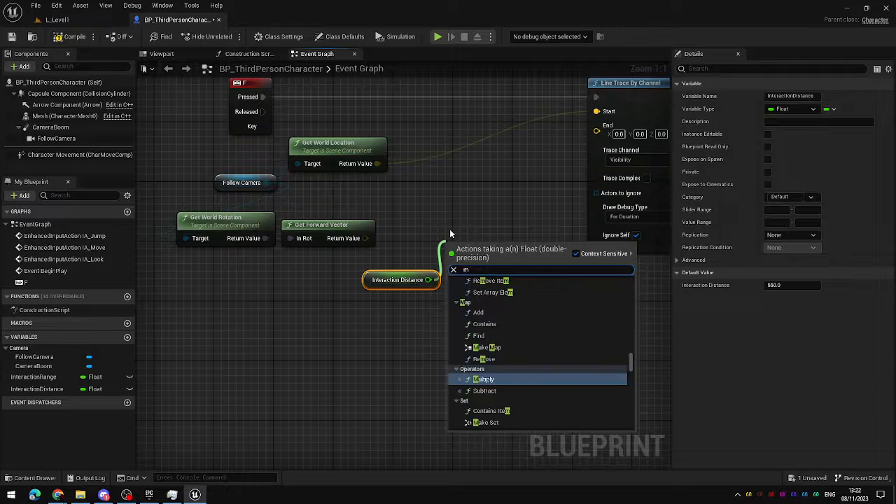
text(ul)
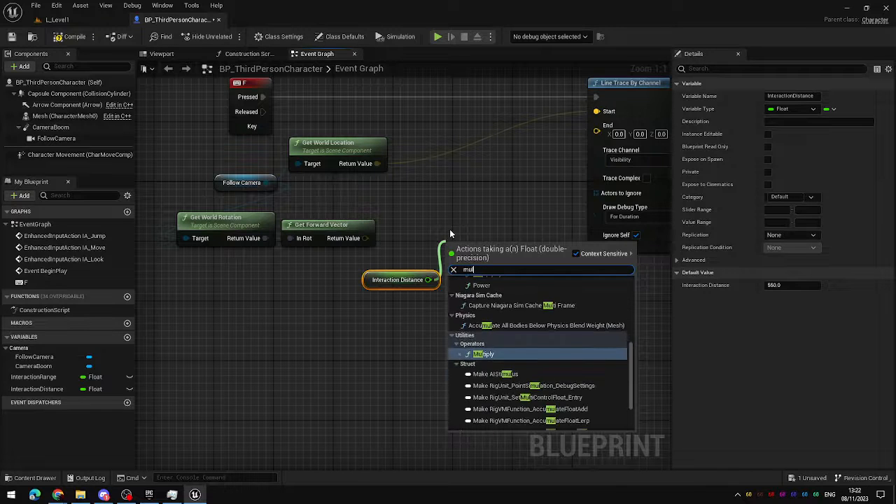
click(484, 353)
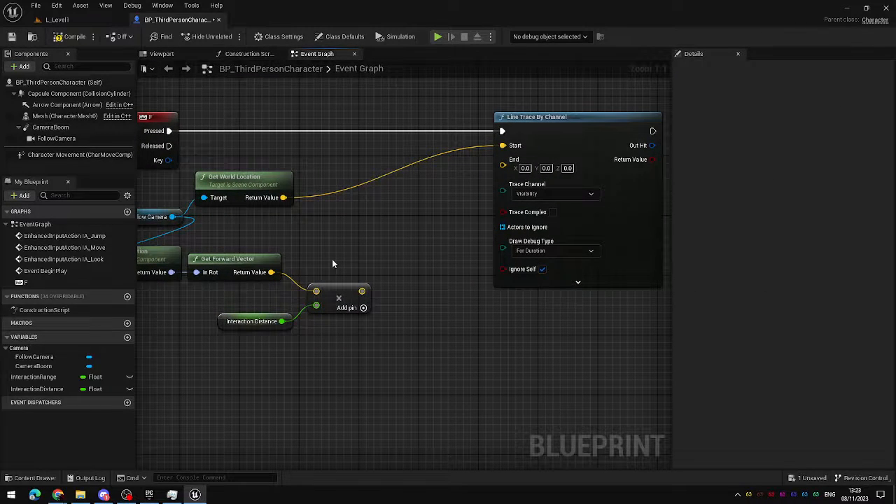
mouse_move(371, 308)
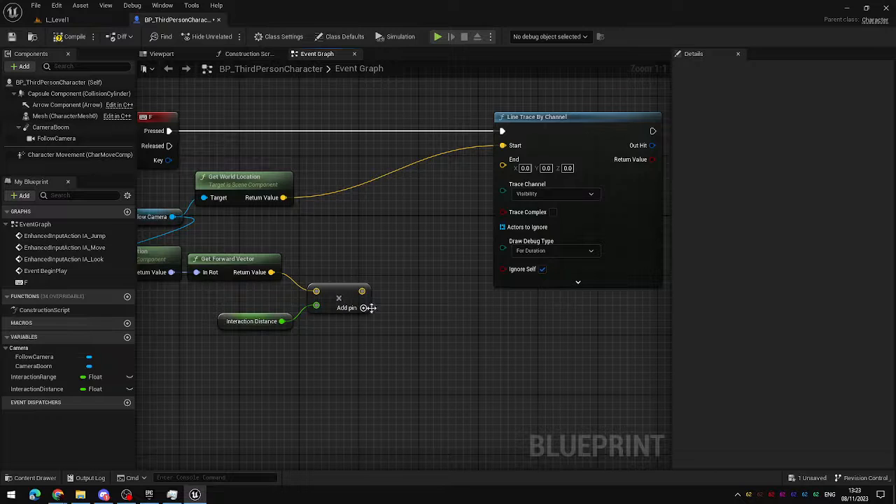
mouse_move(377, 303)
text(add)
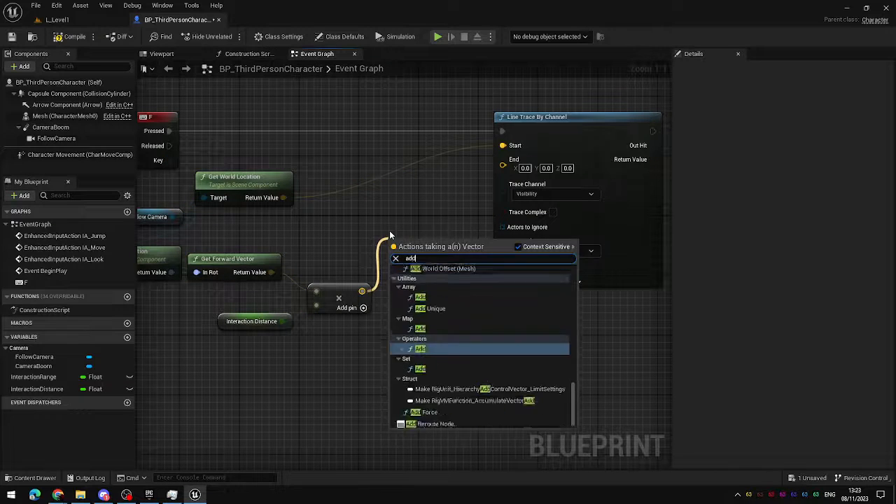
Add an Add node summing camera location and the multiplied vector, wired to Line Trace End.
click(420, 349)
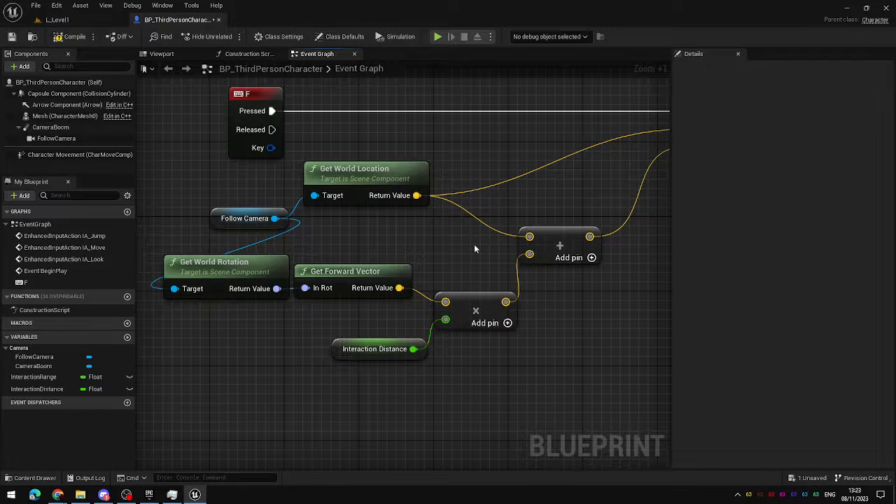
mouse_move(457, 254)
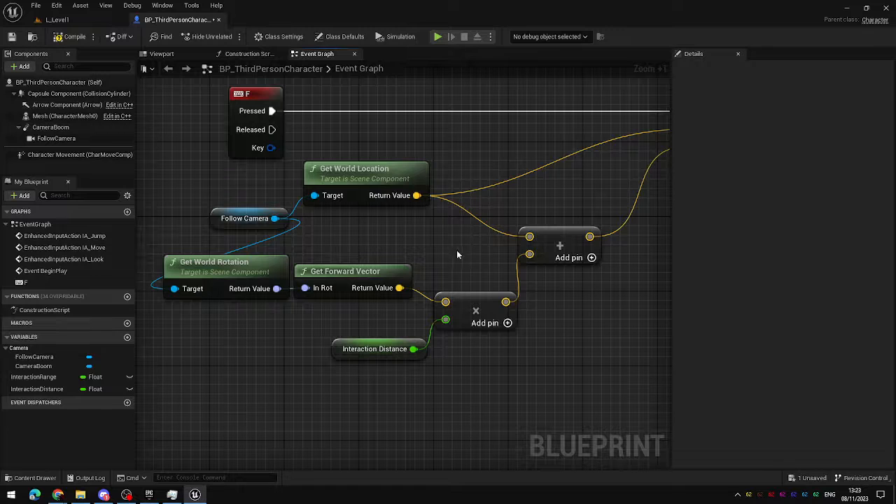
click(484, 310)
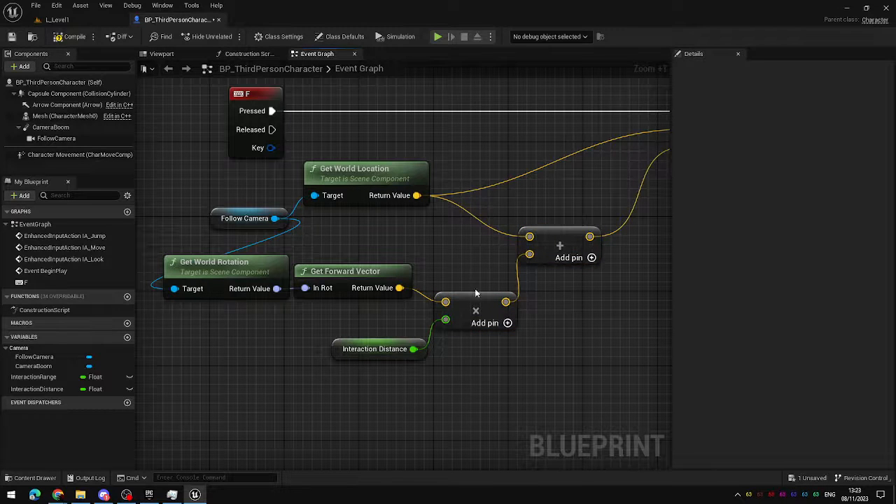
click(374, 349)
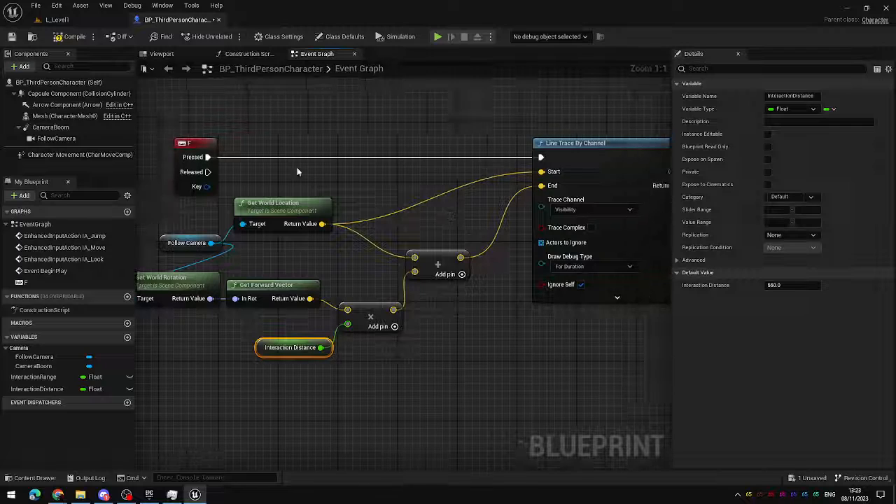
Save BP_ThirdPersonCharacter with the trace Start and End inputs wired.
click(437, 36)
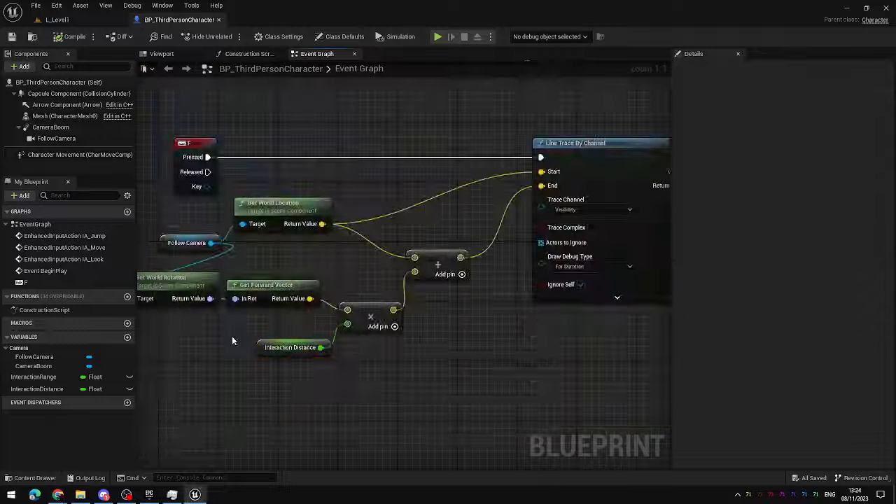
Set InteractionDistance's default value to 600 and compile the blueprint.
click(293, 347)
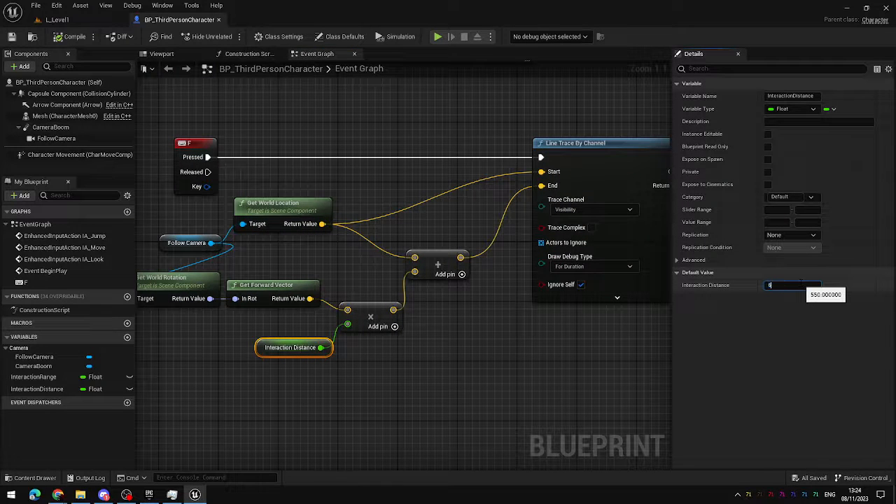
click(73, 36)
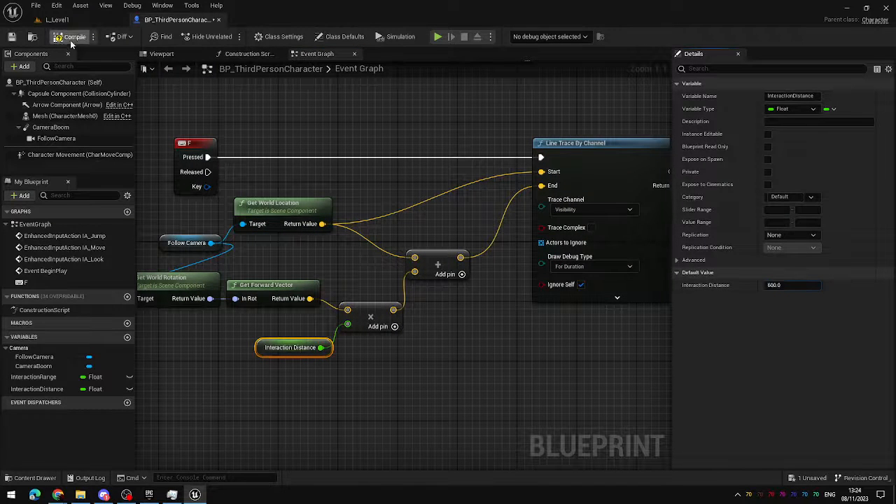
click(437, 37)
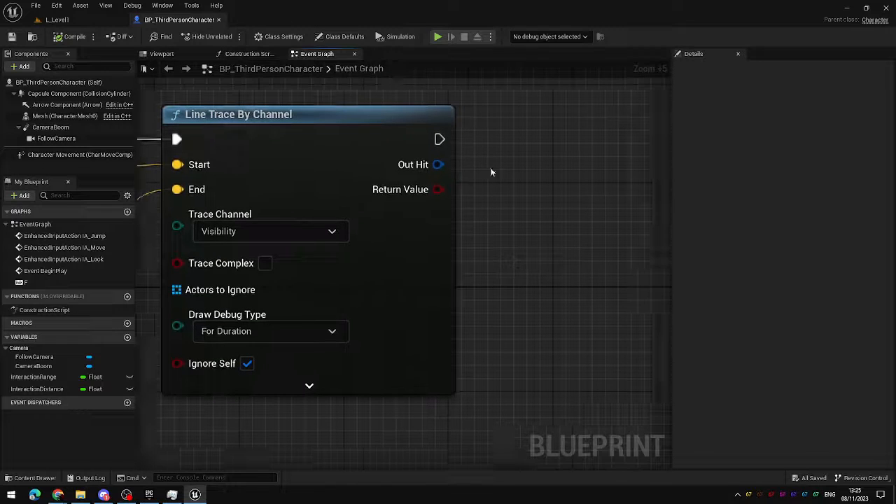
mouse_move(454, 172)
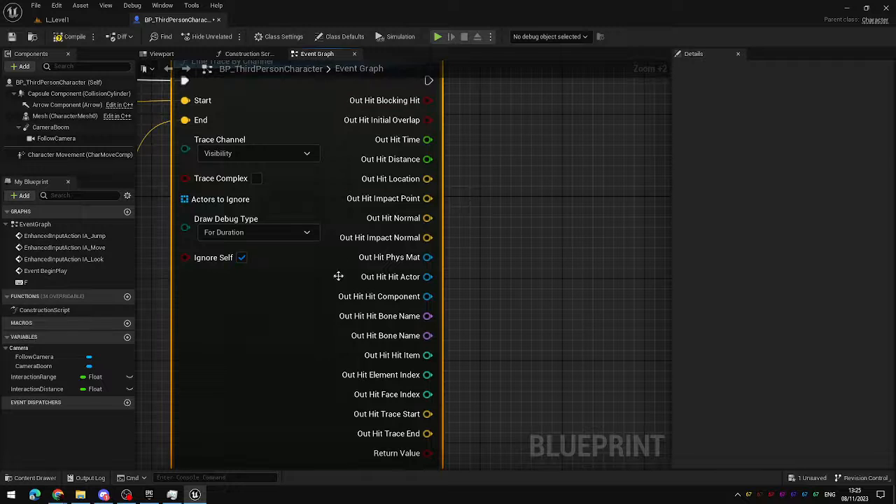
mouse_move(287, 394)
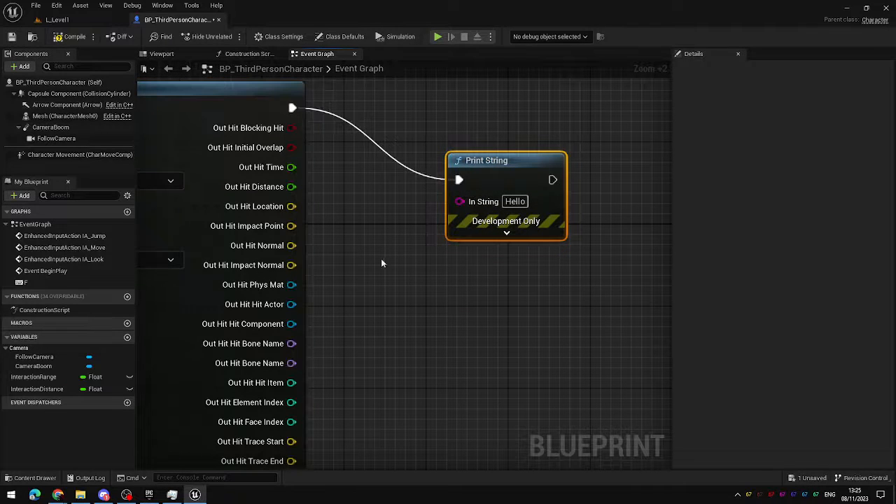
mouse_move(254, 304)
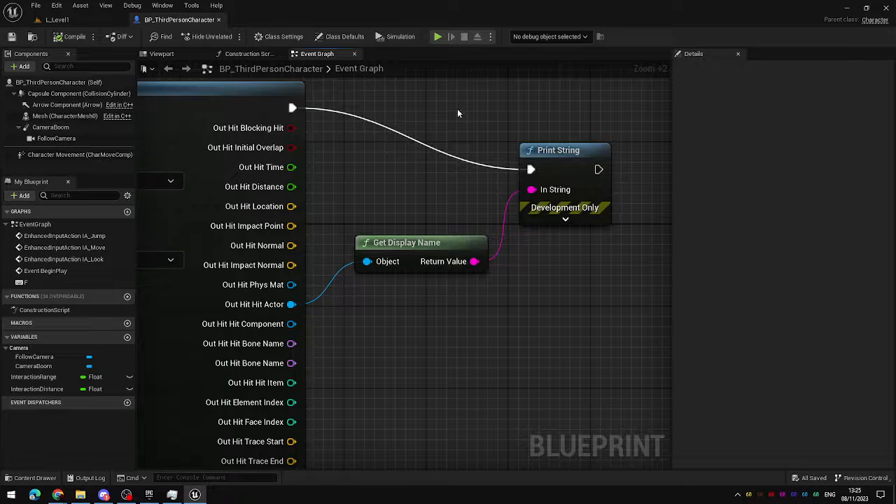
Start a play test to try the hit-actor name print.
click(438, 37)
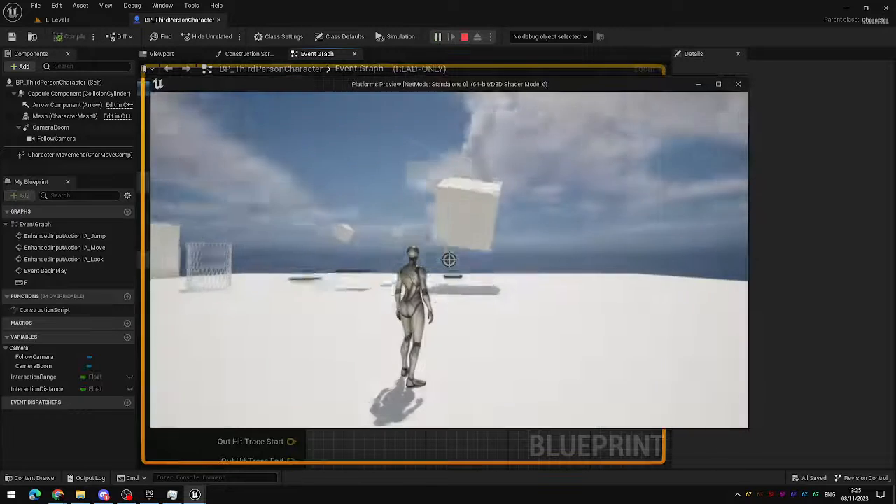